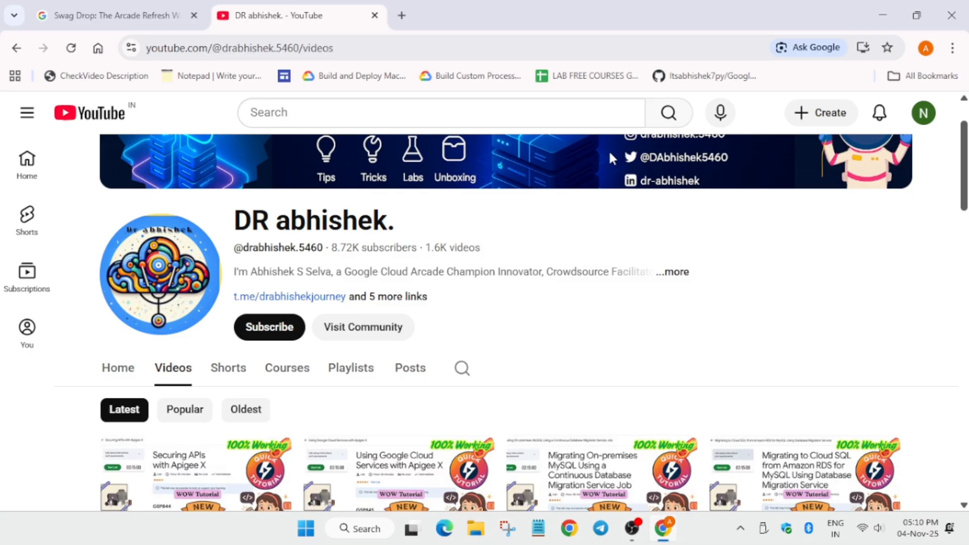
{"action": "mouse_move", "coordinate": [824, 353]}
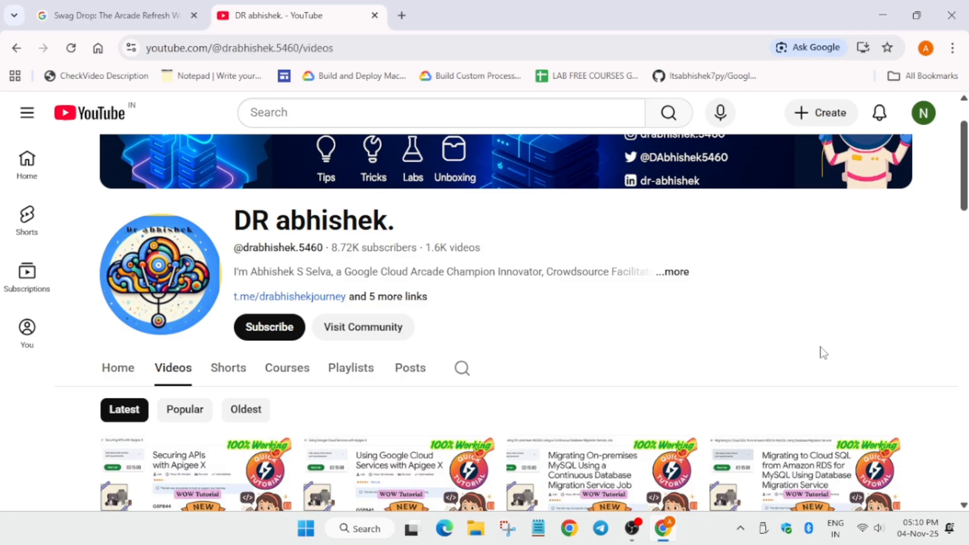
Read down the Swag Drop: Arcade Refresh Water Bottle post through the bottle's features
{"action": "left_click", "coordinate": [111, 16]}
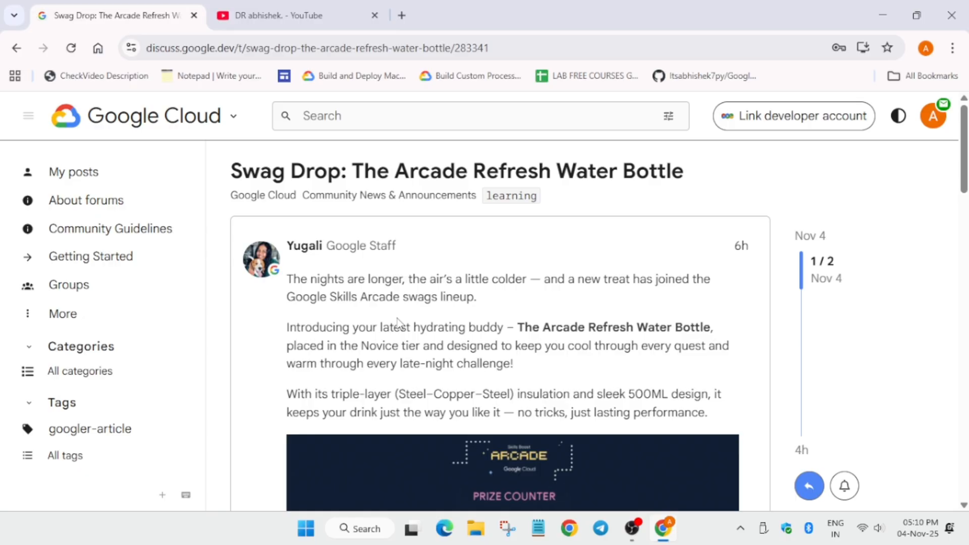
{"action": "scroll", "scroll_direction": "down", "scroll_amount": 3}
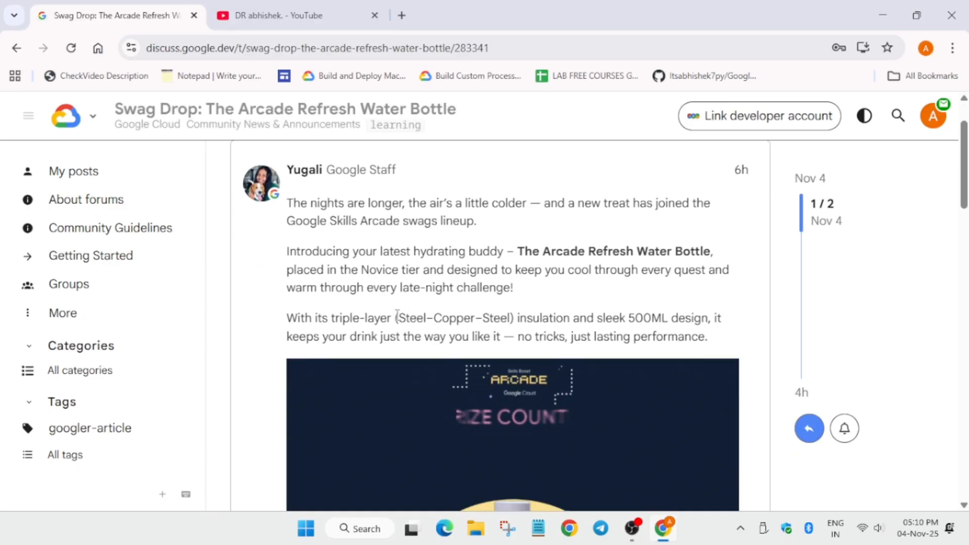
{"action": "scroll", "scroll_direction": "down", "scroll_amount": 3}
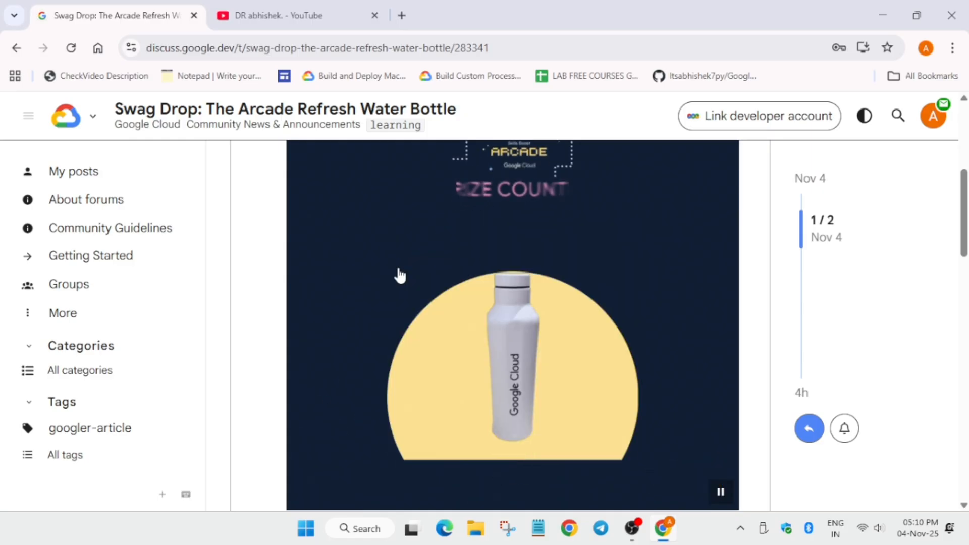
{"action": "scroll", "scroll_direction": "down", "scroll_amount": 3}
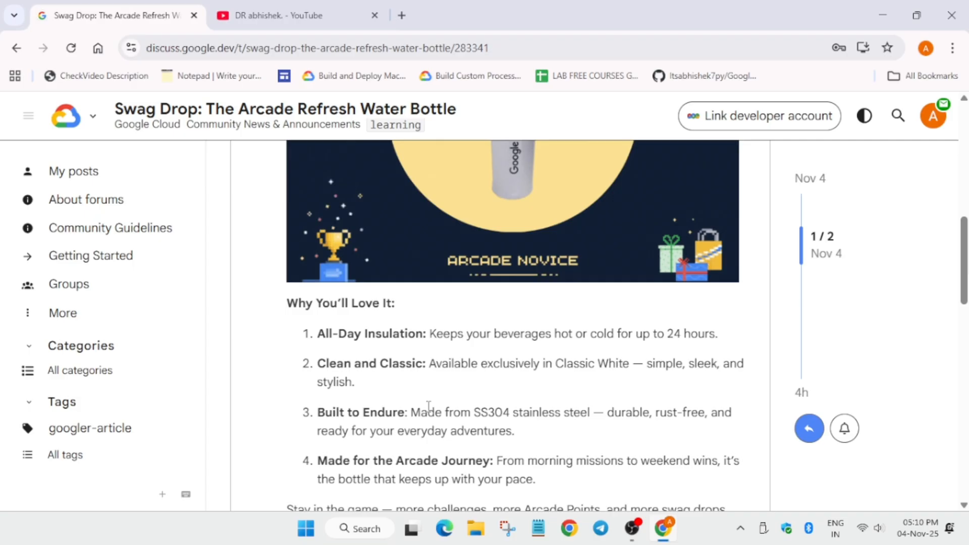
{"action": "scroll", "scroll_direction": "down", "scroll_amount": 3}
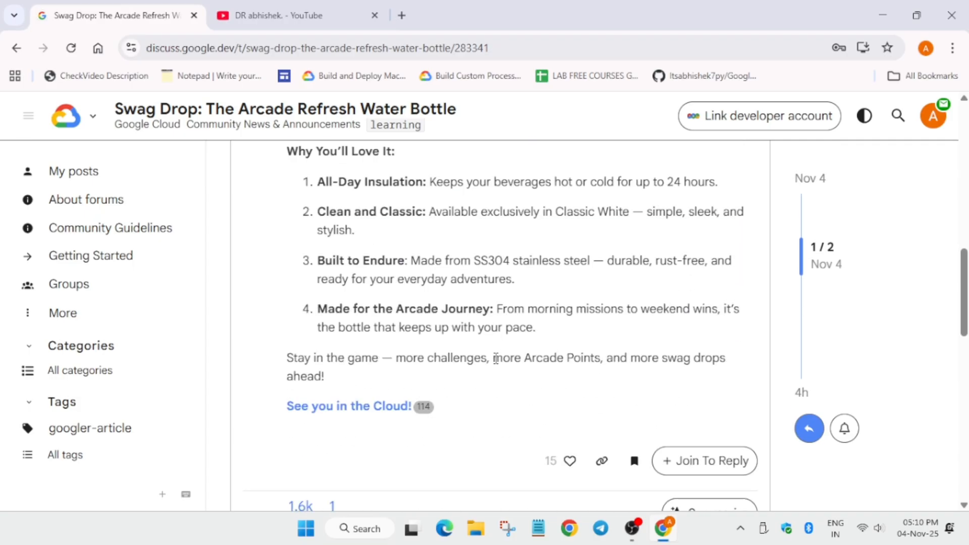
{"action": "mouse_move", "coordinate": [637, 301]}
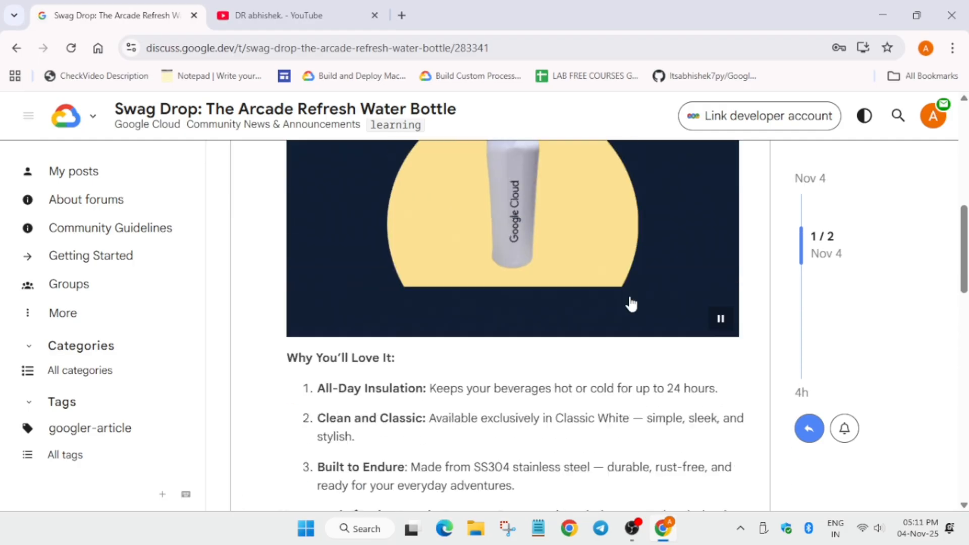
Continue to the 'Why You'll Love It' list and the post's closing lines
{"action": "scroll", "scroll_direction": "up", "scroll_amount": 3}
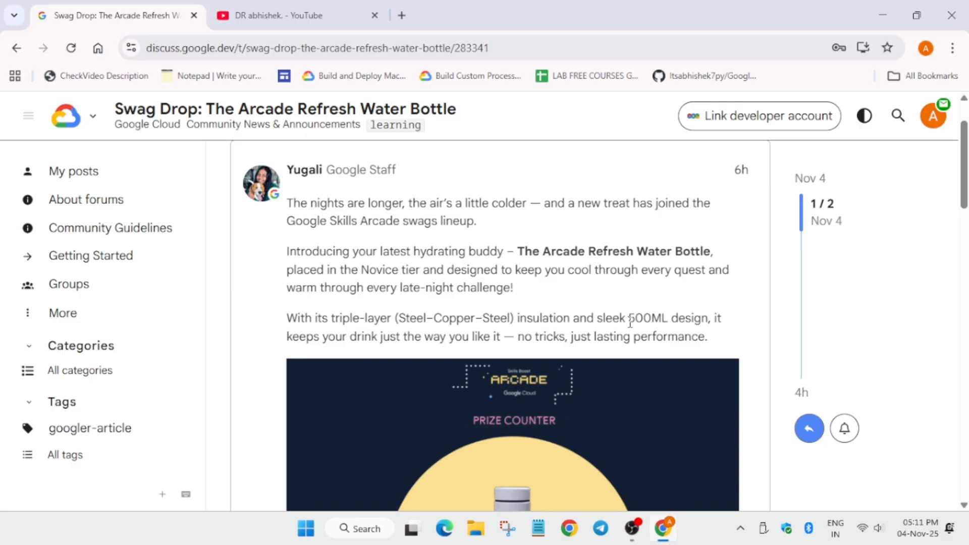
{"action": "scroll", "scroll_direction": "down", "scroll_amount": 3}
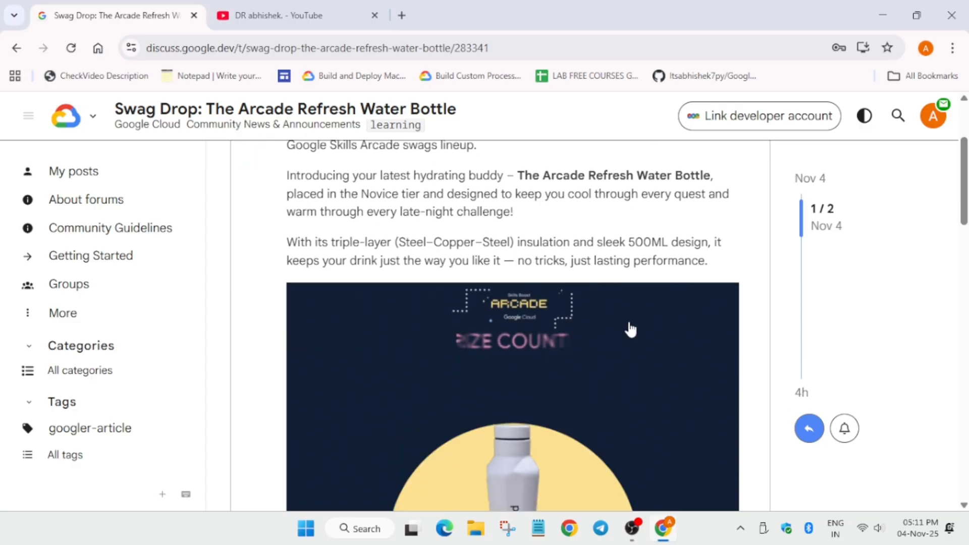
{"action": "scroll", "scroll_direction": "down", "scroll_amount": 3}
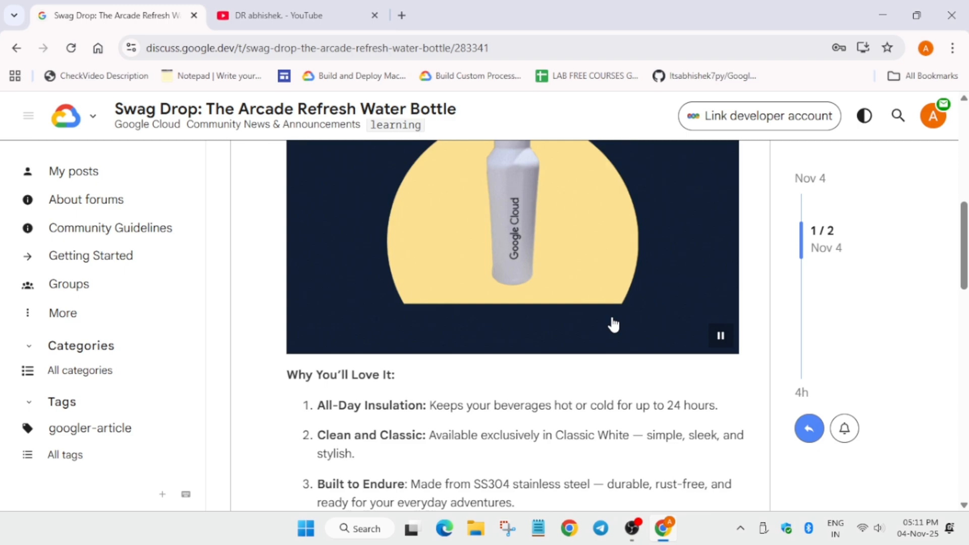
{"action": "scroll", "scroll_direction": "down", "scroll_amount": 3}
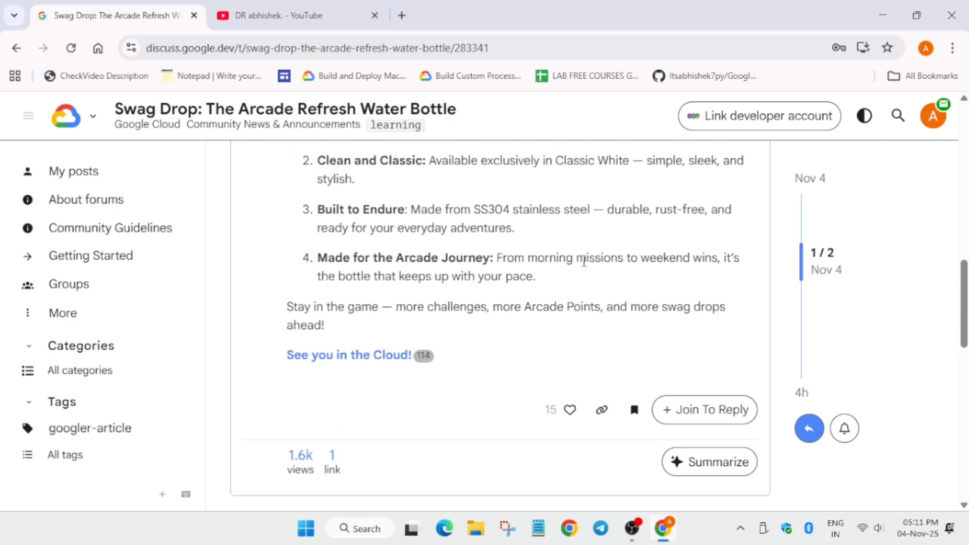
{"action": "scroll", "scroll_direction": "up", "scroll_amount": 3}
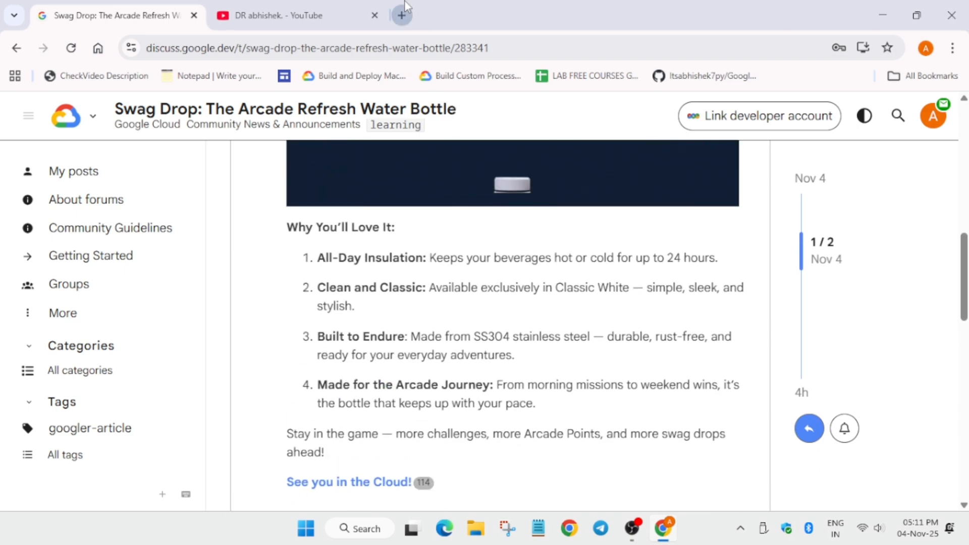
Open the Arcade Home shortcut in a new tab, then return to the water bottle post
{"action": "left_click", "coordinate": [401, 15]}
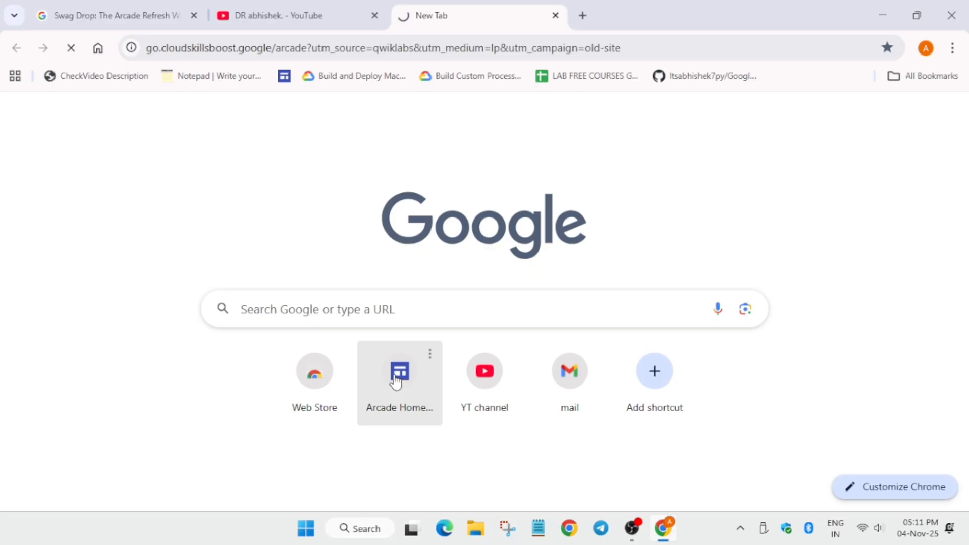
{"action": "left_click", "coordinate": [400, 371]}
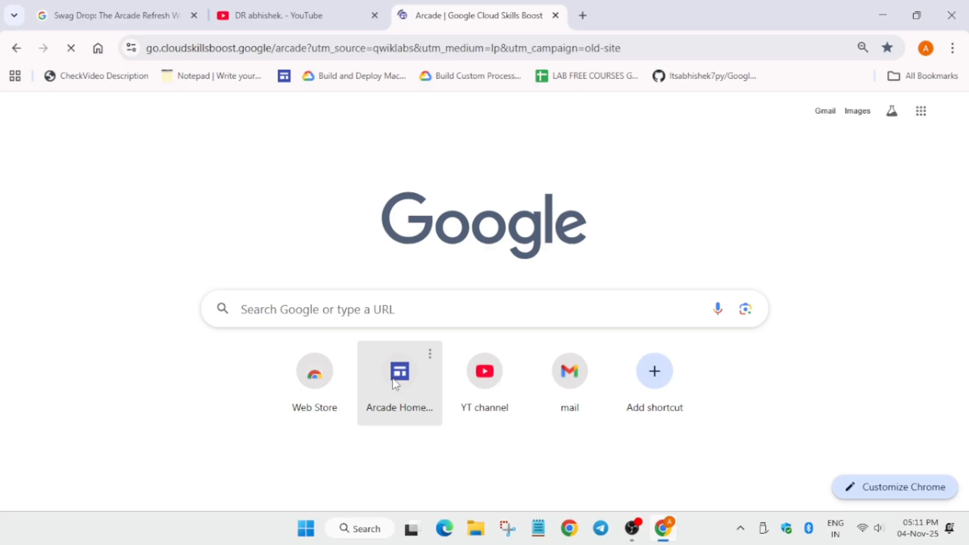
{"action": "left_click", "coordinate": [114, 15]}
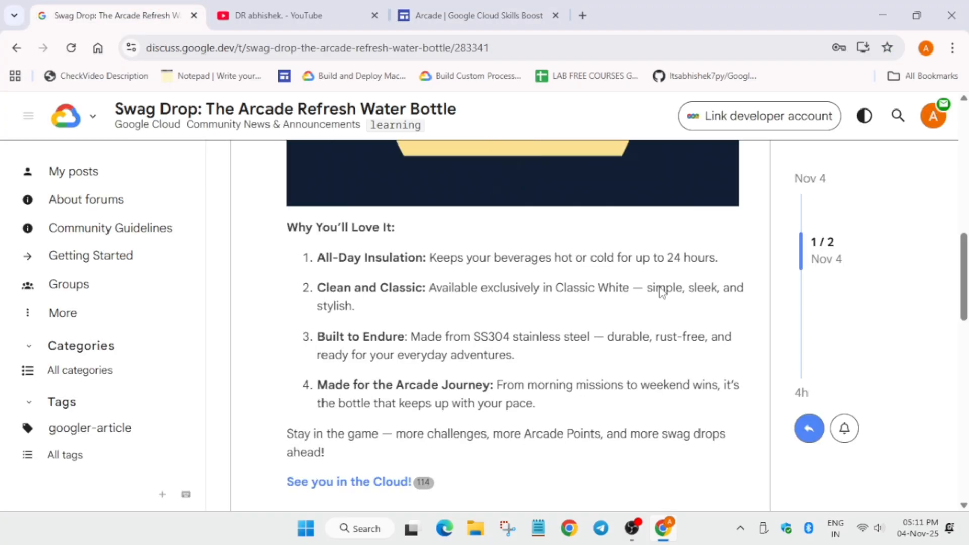
View the bottle animation, then switch to the Arcade Google Cloud Skills Boost tab
{"action": "scroll", "scroll_direction": "up", "scroll_amount": 3}
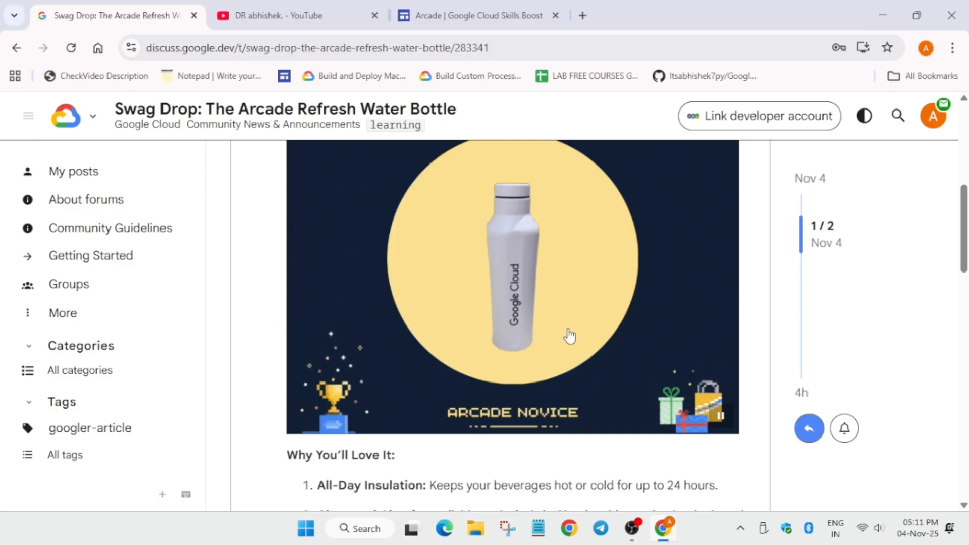
{"action": "left_click", "coordinate": [568, 335]}
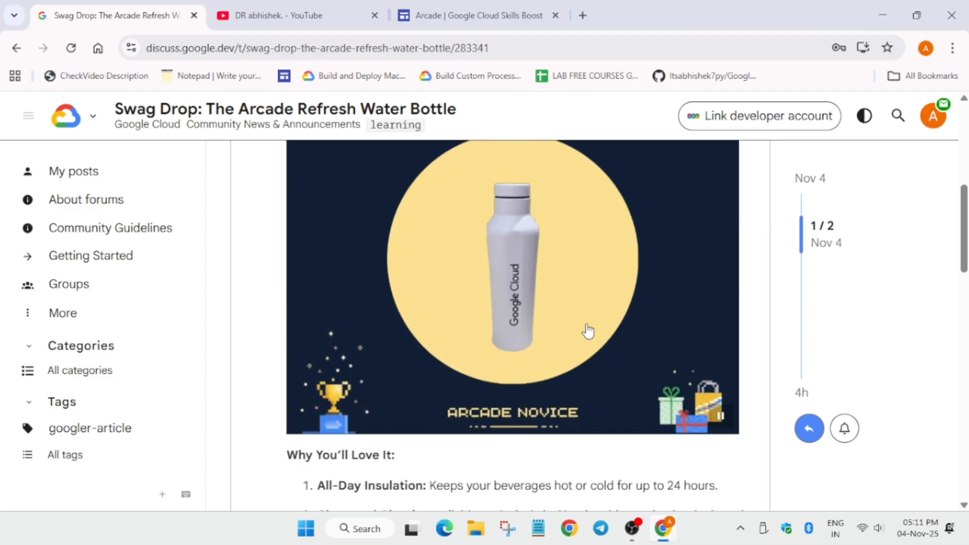
{"action": "left_click", "coordinate": [476, 15]}
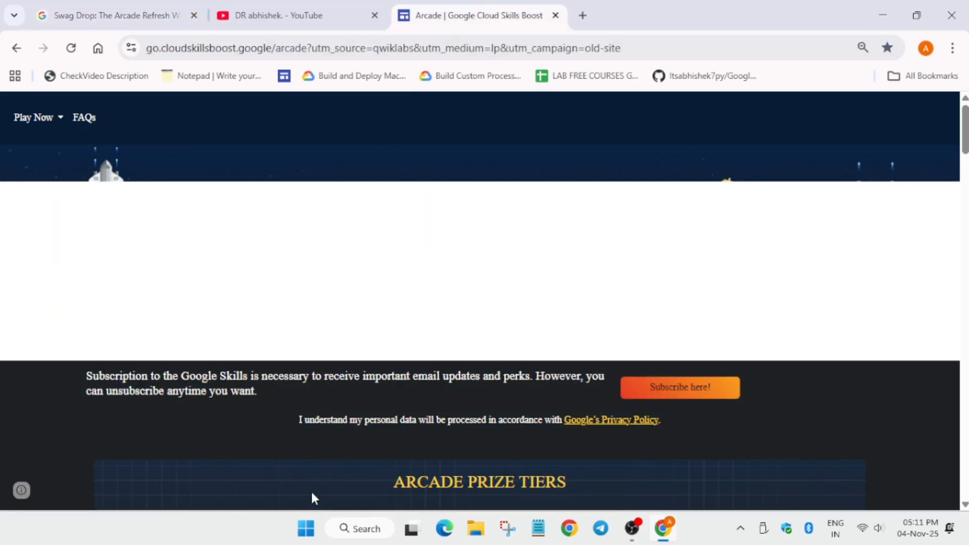
Scroll to the Arcade Prize Tiers, waiting through the Page Unresponsive dialog
{"action": "scroll", "scroll_direction": "down", "scroll_amount": 3}
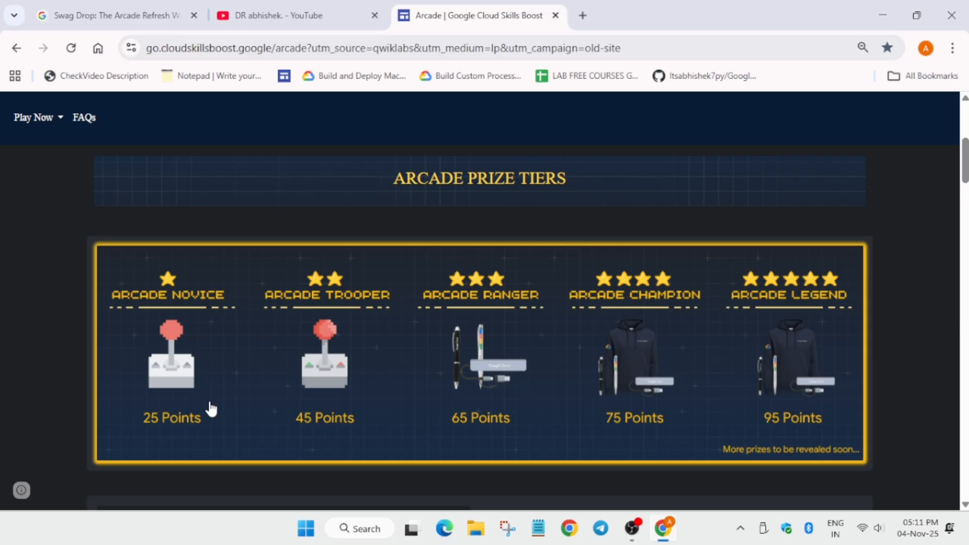
{"action": "mouse_move", "coordinate": [216, 411]}
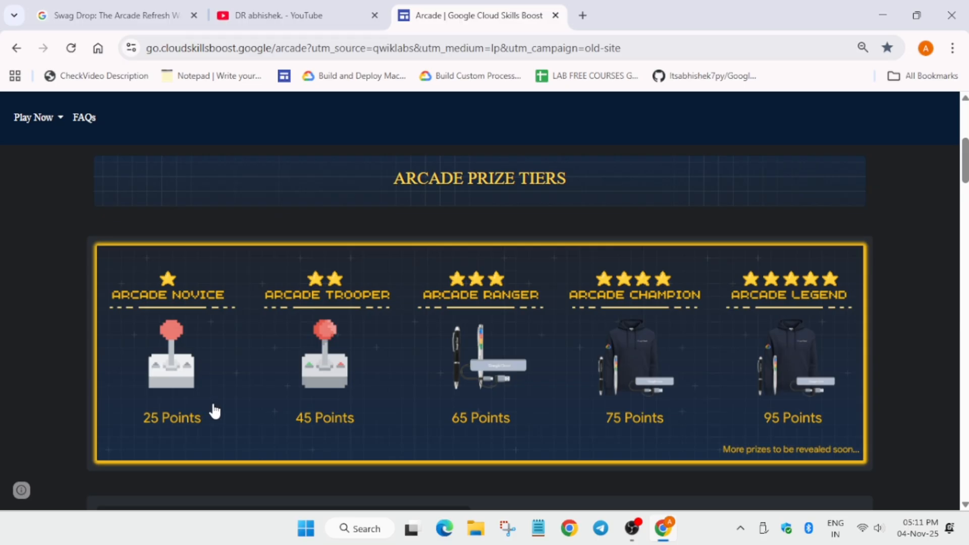
{"action": "mouse_move", "coordinate": [176, 436]}
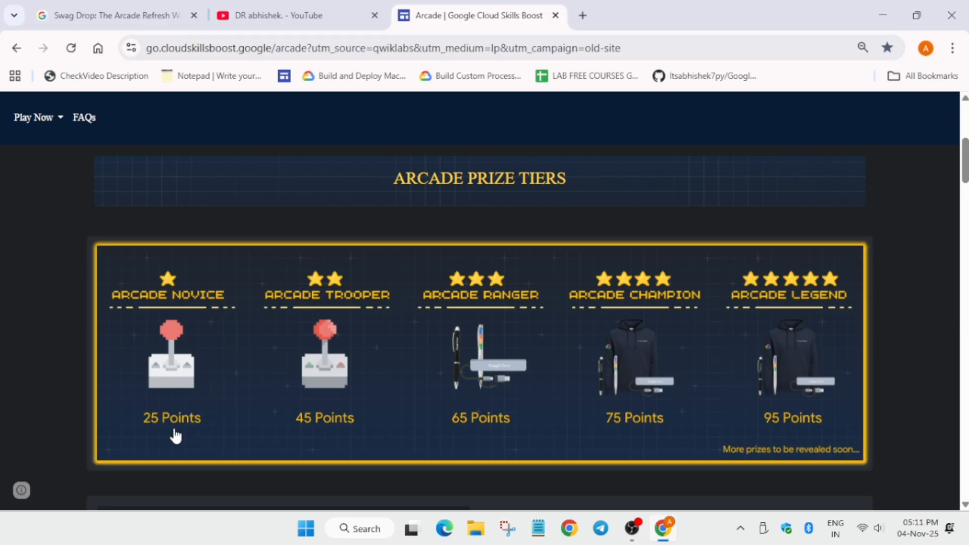
{"action": "mouse_move", "coordinate": [350, 288]}
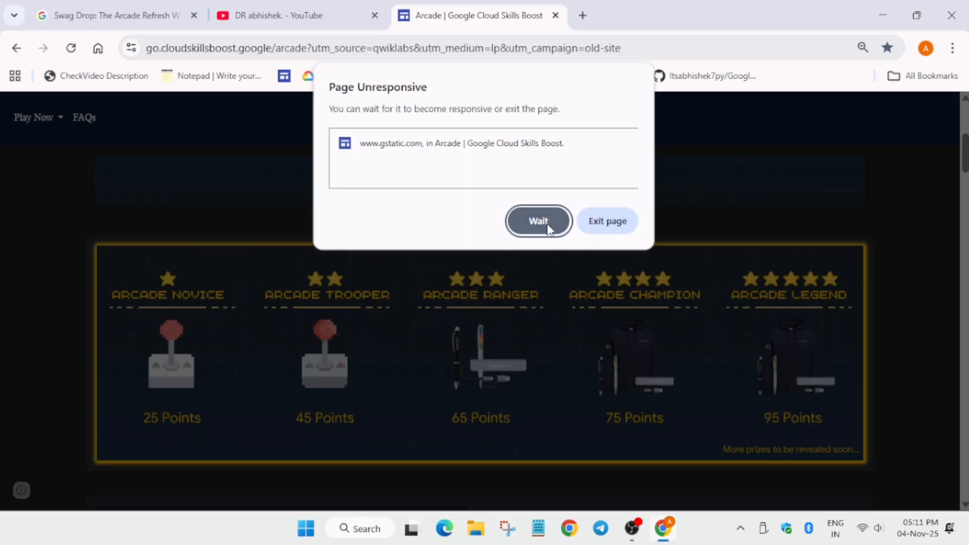
{"action": "left_click", "coordinate": [539, 221]}
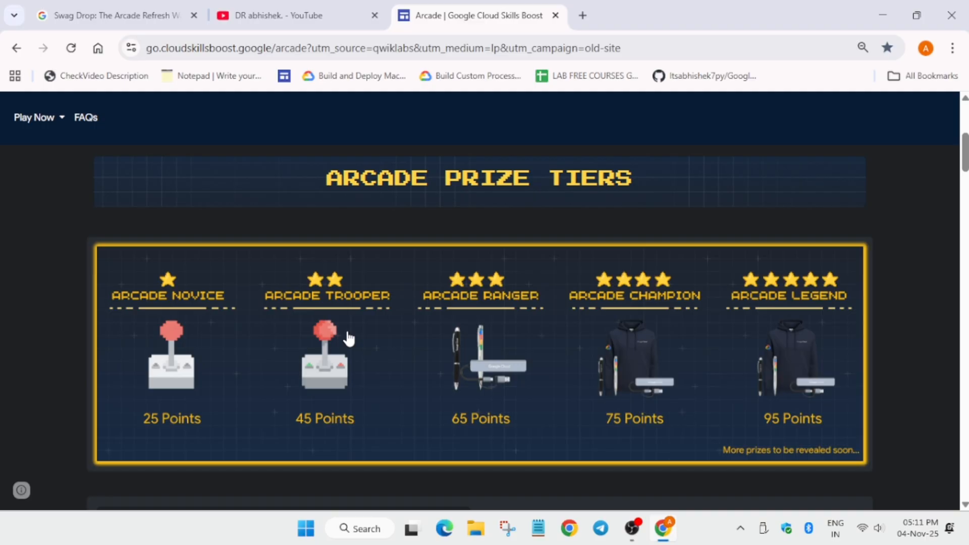
Glance at the YouTube channel's videos, then return to the Arcade prize tiers page
{"action": "left_click", "coordinate": [297, 15]}
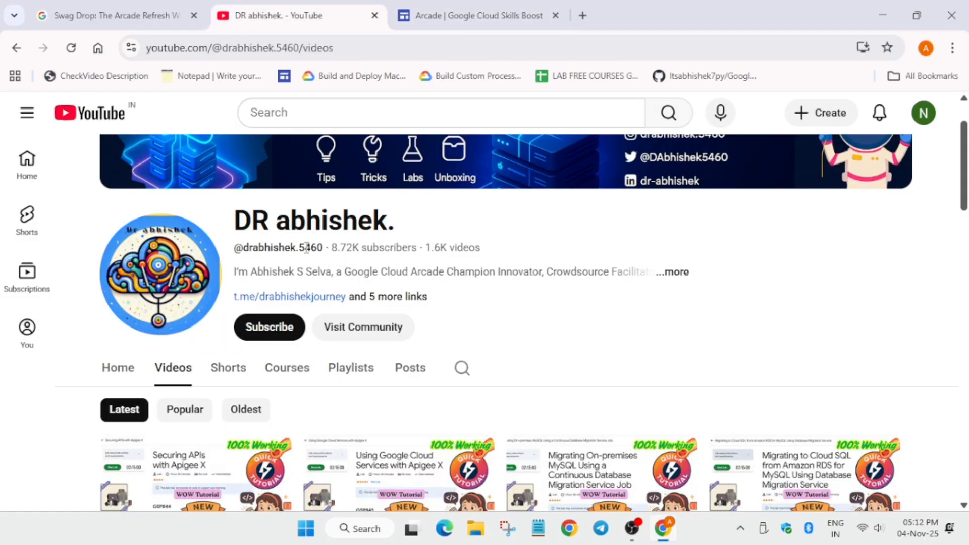
{"action": "mouse_move", "coordinate": [504, 321]}
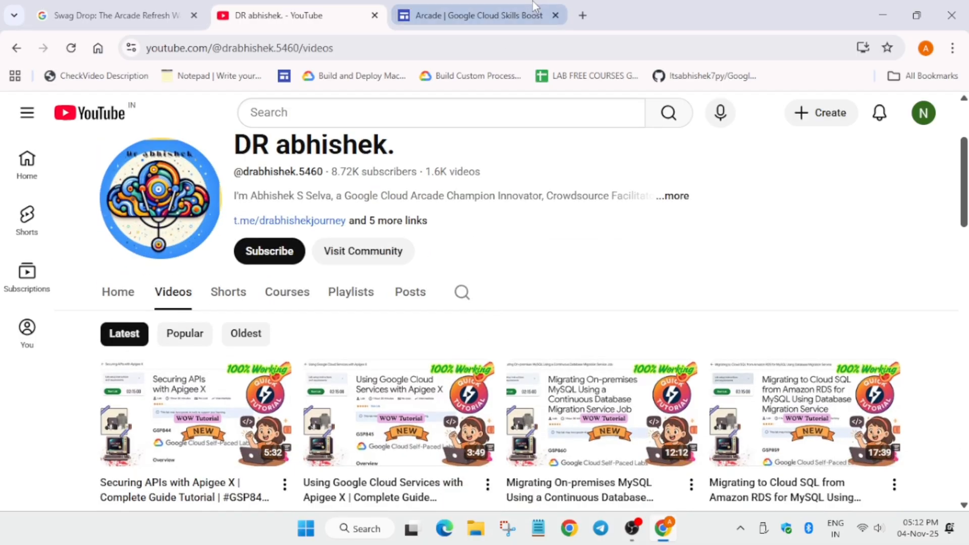
{"action": "left_click", "coordinate": [475, 15]}
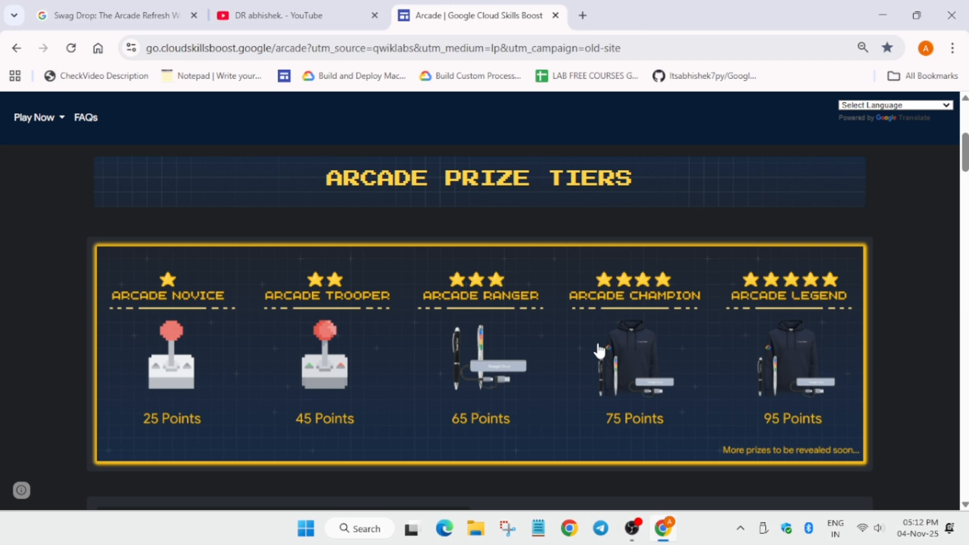
{"action": "mouse_move", "coordinate": [600, 343]}
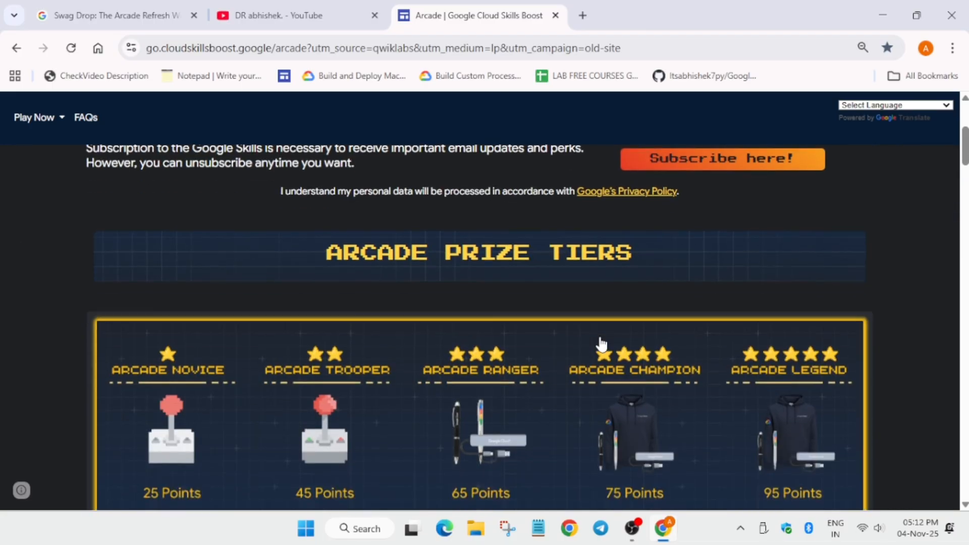
Scroll past the subscription notice to the Novice-to-Legend prize tiers
{"action": "scroll", "scroll_direction": "down", "scroll_amount": 3}
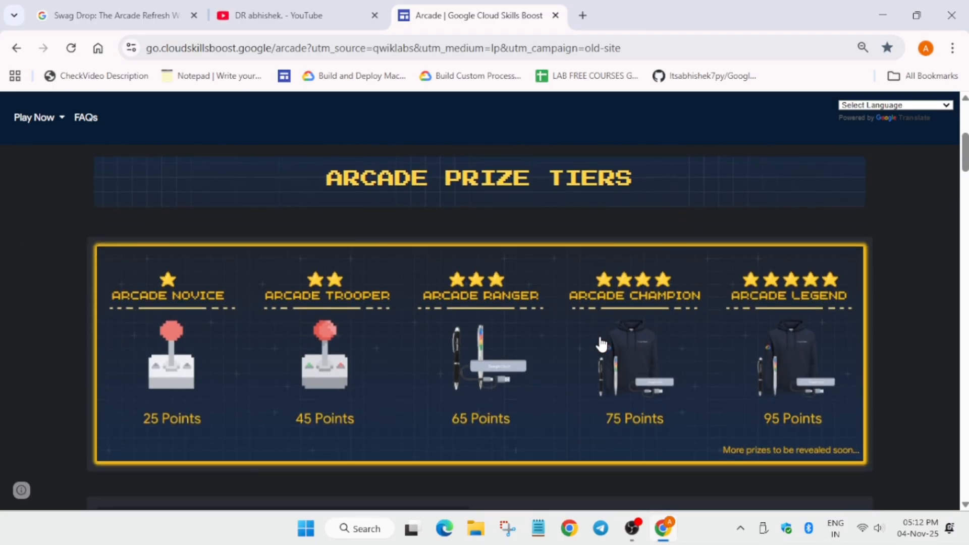
Switch to the YouTube channel and browse the latest Apigee and Cloud SQL uploads
{"action": "left_click", "coordinate": [297, 16]}
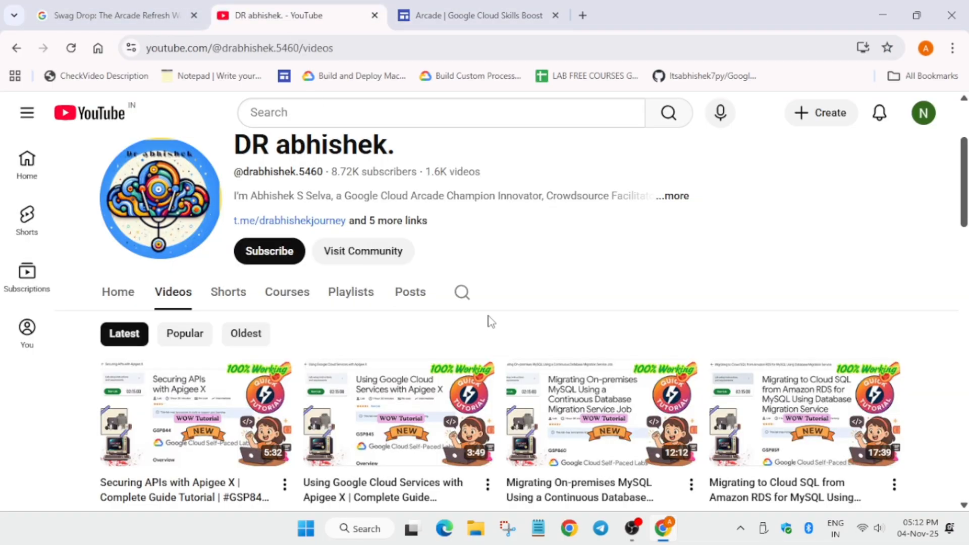
{"action": "scroll", "scroll_direction": "down", "scroll_amount": 3}
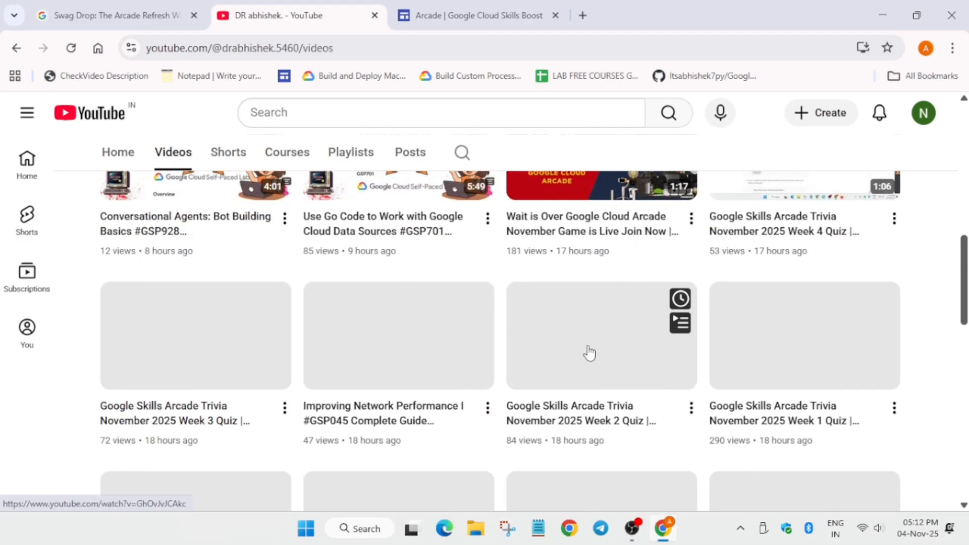
{"action": "scroll", "scroll_direction": "up", "scroll_amount": 3}
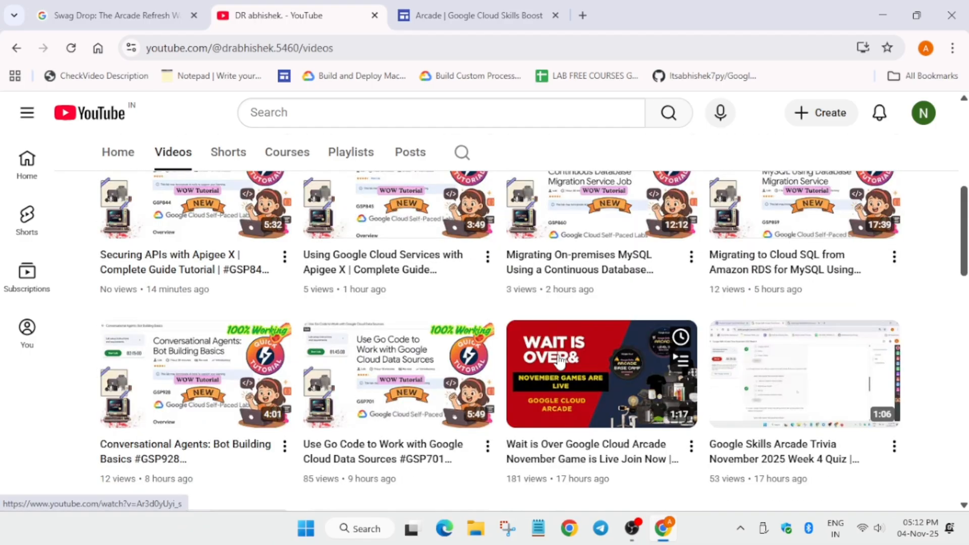
{"action": "scroll", "scroll_direction": "up", "scroll_amount": 3}
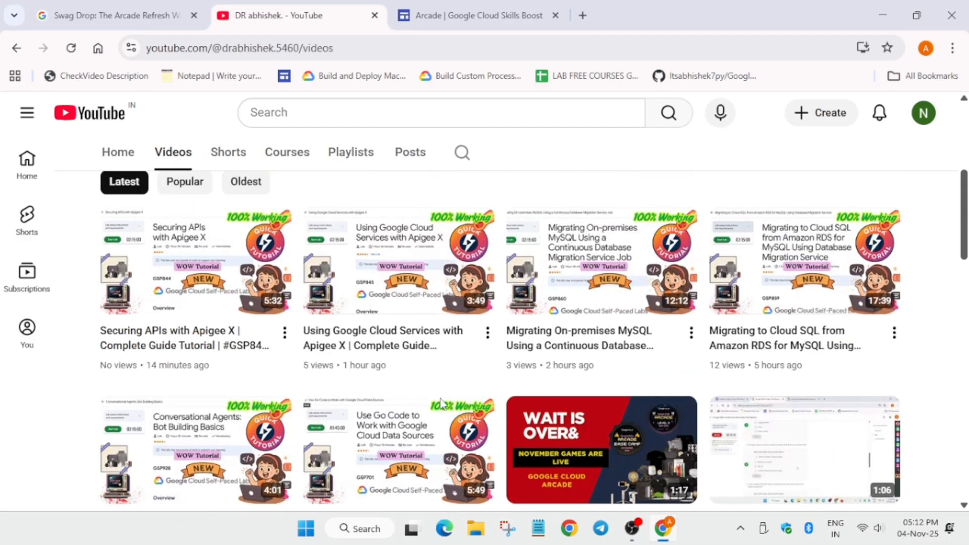
{"action": "mouse_move", "coordinate": [59, 261]}
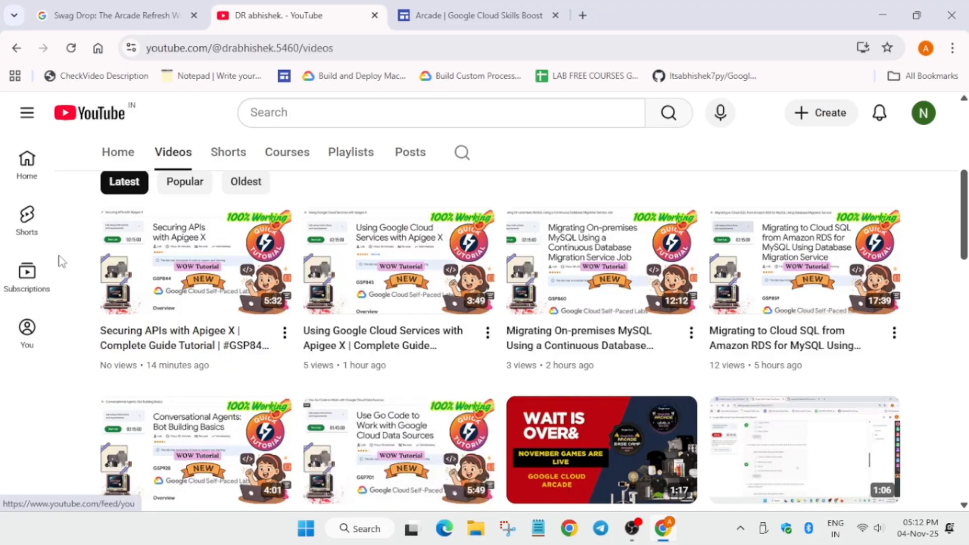
{"action": "mouse_move", "coordinate": [162, 402]}
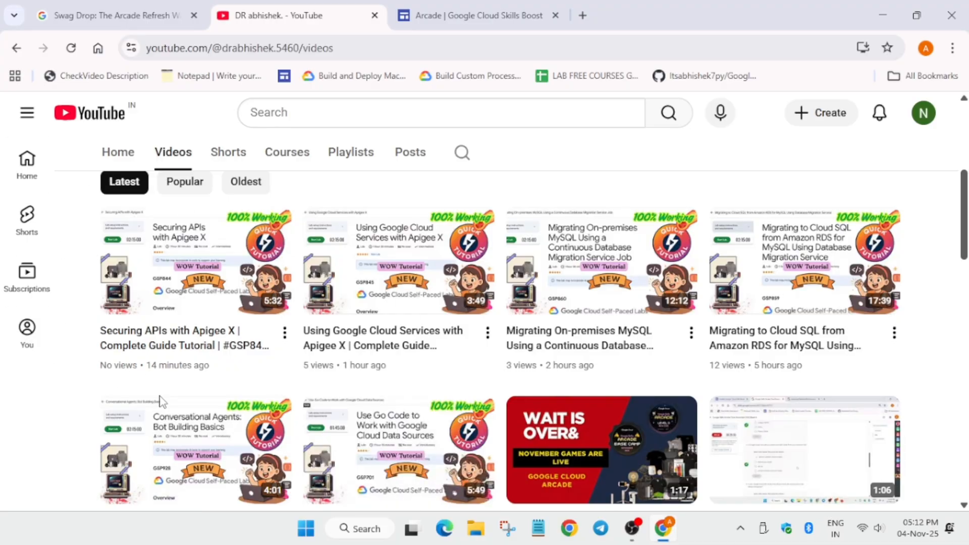
{"action": "scroll", "scroll_direction": "down", "scroll_amount": 3}
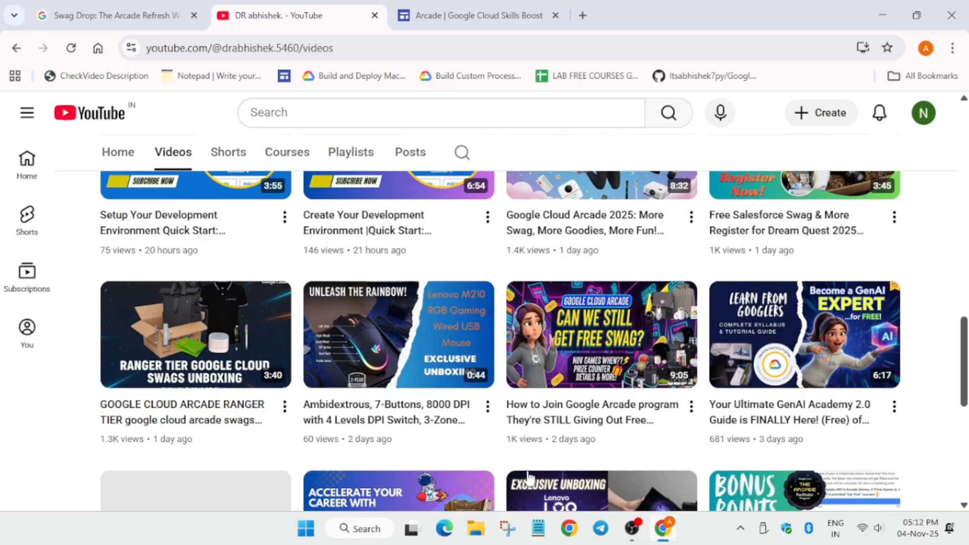
Scroll through older Arcade trivia and swag videos and back to the newest uploads
{"action": "scroll", "scroll_direction": "down", "scroll_amount": 3}
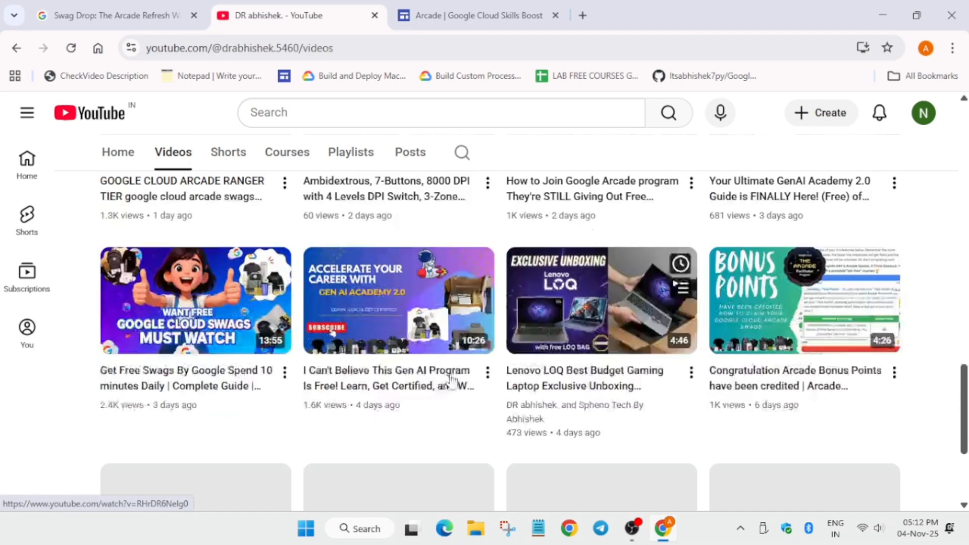
{"action": "scroll", "scroll_direction": "down", "scroll_amount": 3}
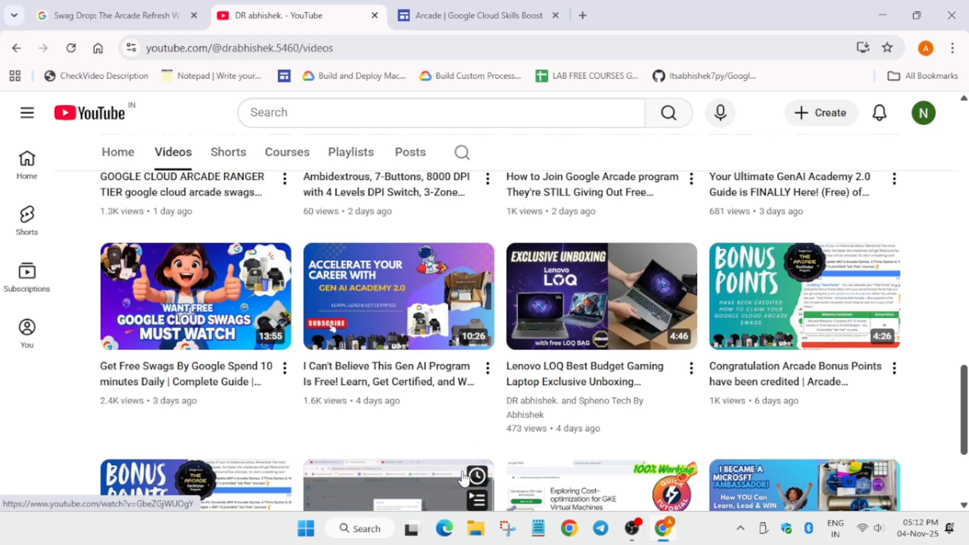
{"action": "mouse_move", "coordinate": [262, 426]}
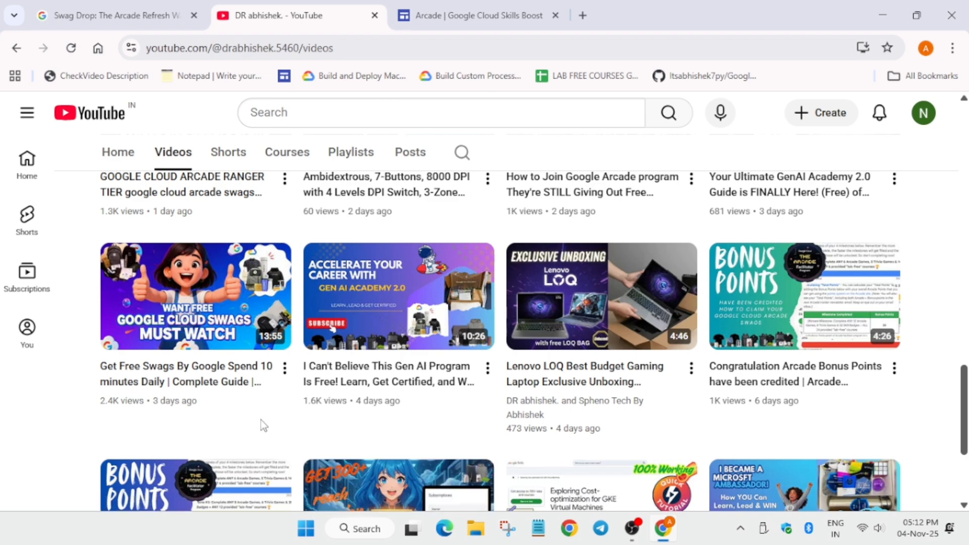
{"action": "mouse_move", "coordinate": [195, 297]}
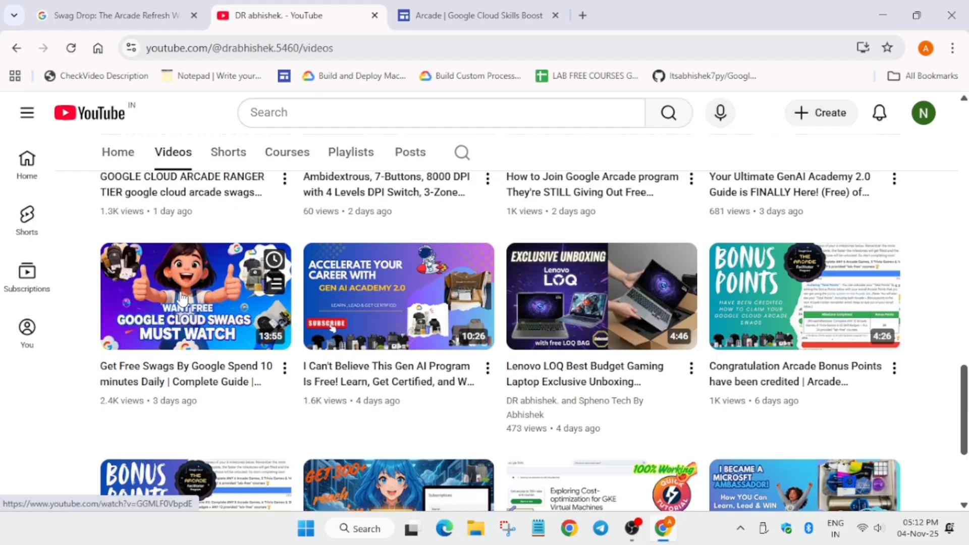
{"action": "mouse_move", "coordinate": [195, 296]}
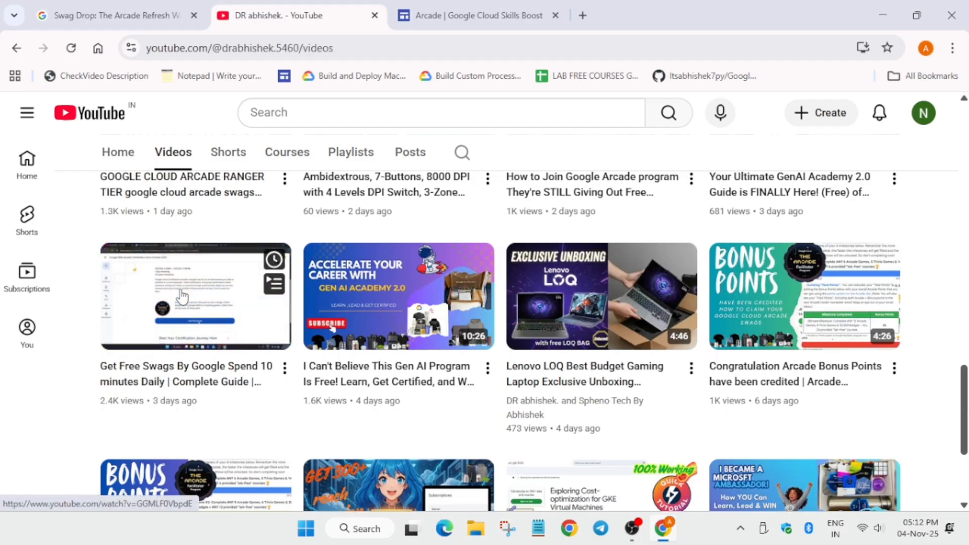
{"action": "scroll", "scroll_direction": "up", "scroll_amount": 3}
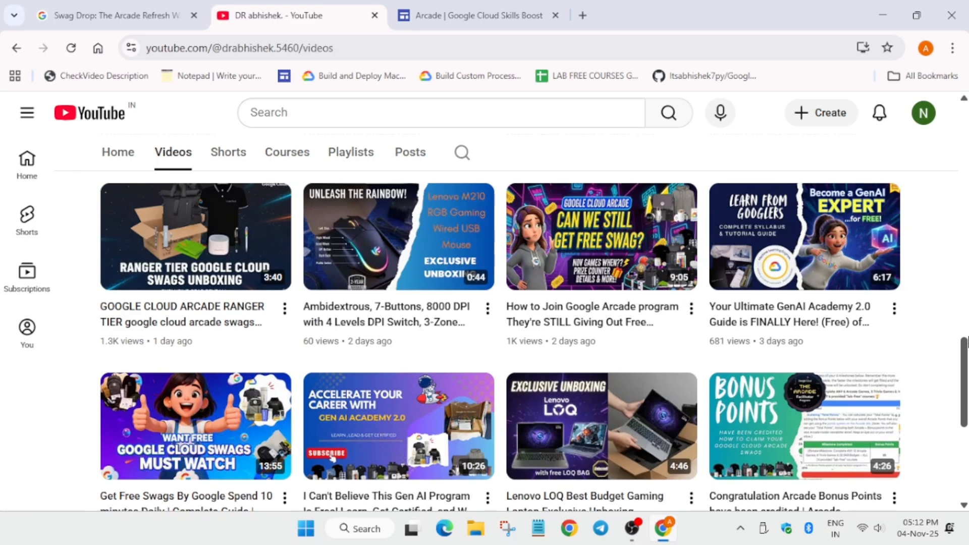
{"action": "scroll", "scroll_direction": "down", "scroll_amount": 3}
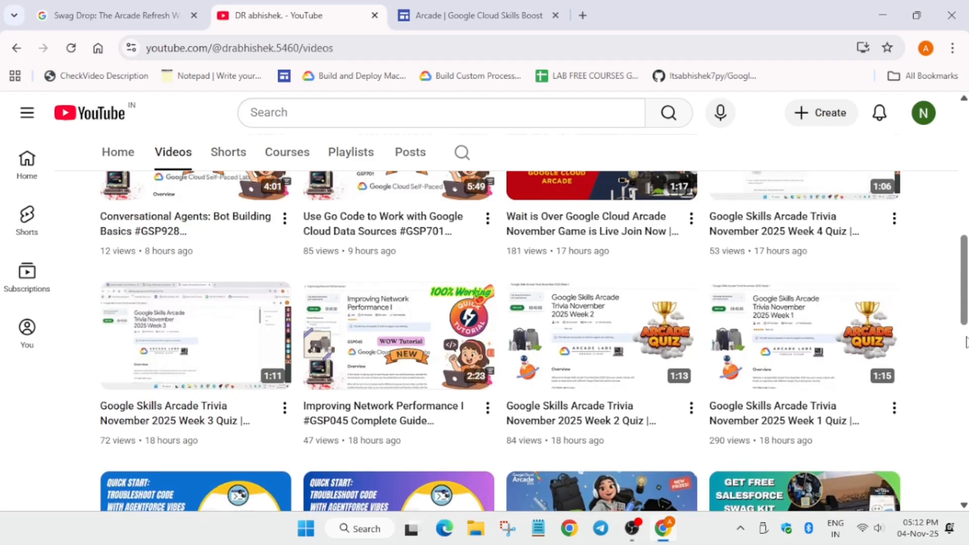
{"action": "scroll", "scroll_direction": "up", "scroll_amount": 3}
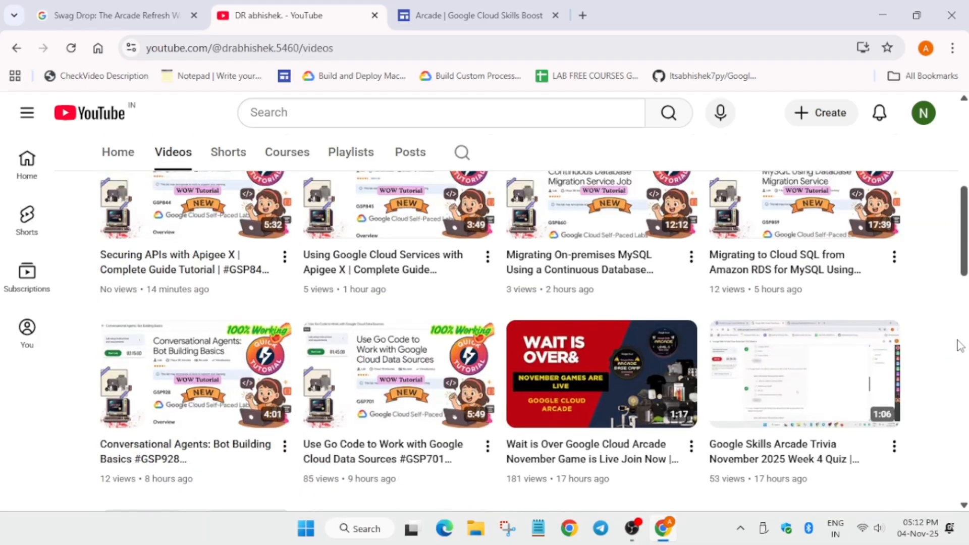
{"action": "mouse_move", "coordinate": [938, 355]}
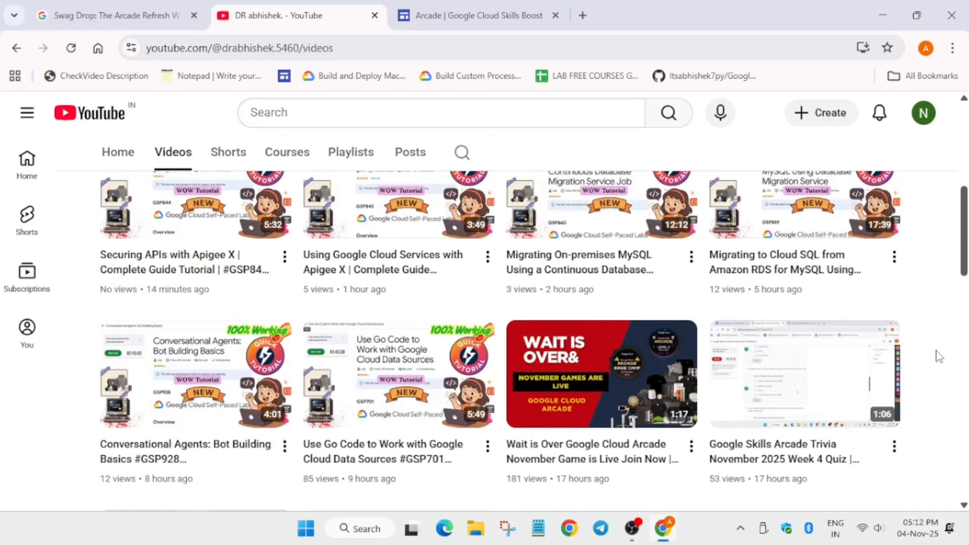
Show the channel's Playlists and scroll to the Google Cloud Arcade Cohort 1 2025 Swags Unboxing playlist
{"action": "left_click", "coordinate": [350, 153]}
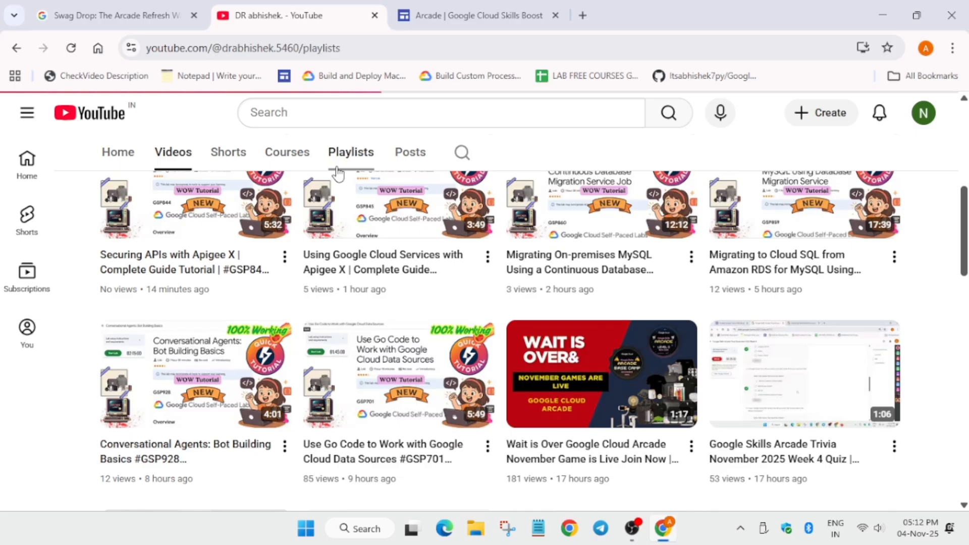
{"action": "scroll", "scroll_direction": "up", "scroll_amount": 3}
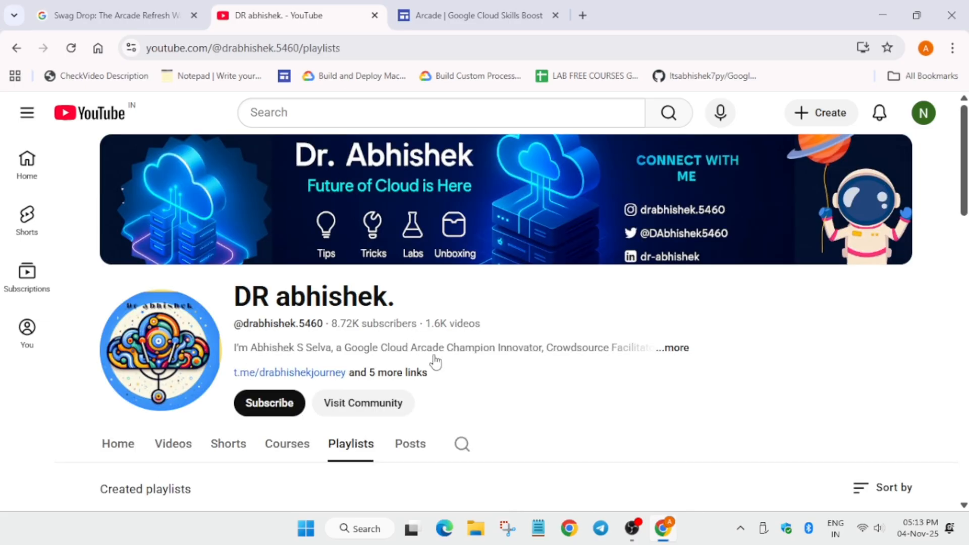
{"action": "scroll", "scroll_direction": "down", "scroll_amount": 3}
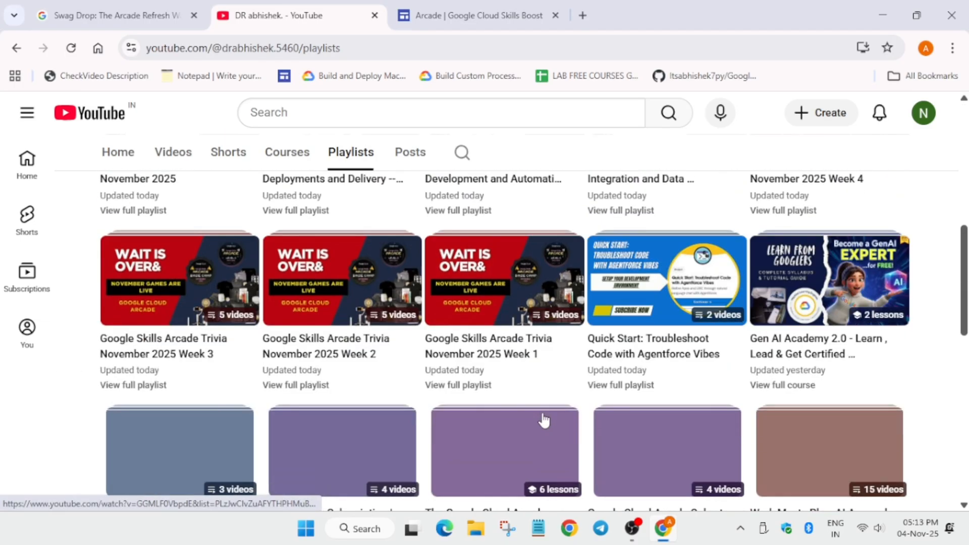
{"action": "scroll", "scroll_direction": "down", "scroll_amount": 3}
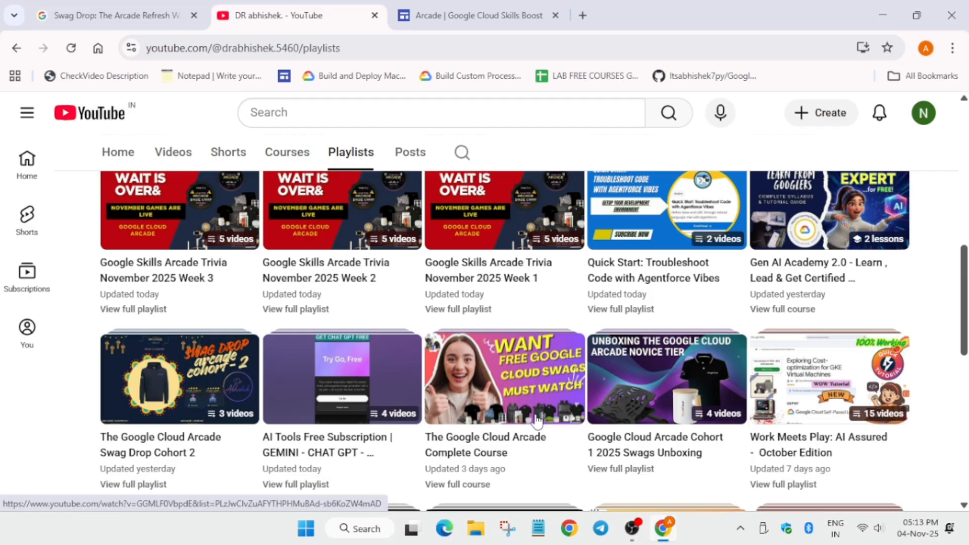
{"action": "scroll", "scroll_direction": "down", "scroll_amount": 3}
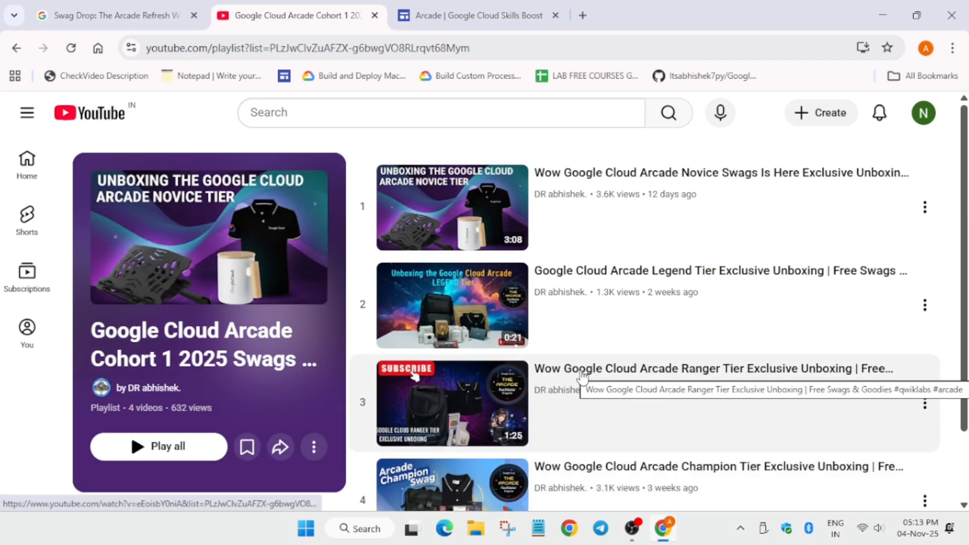
{"action": "mouse_move", "coordinate": [34, 6]}
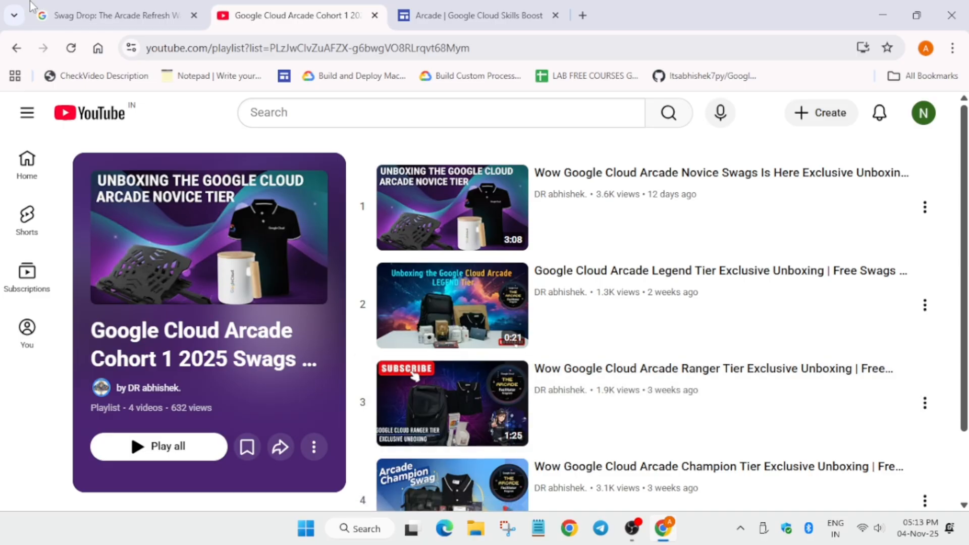